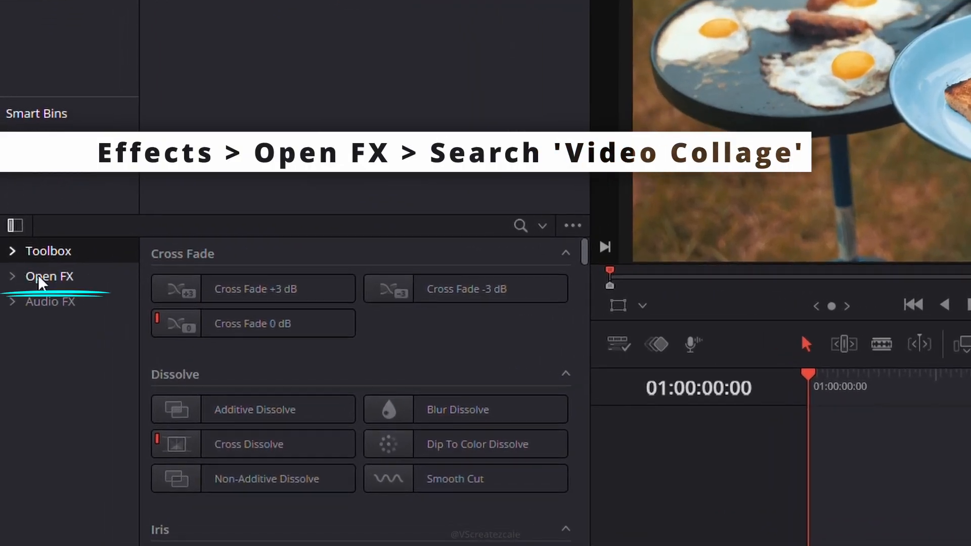
Filter the Open FX effects list by searching 'colla' to locate Video Collage.
left_click(49, 276)
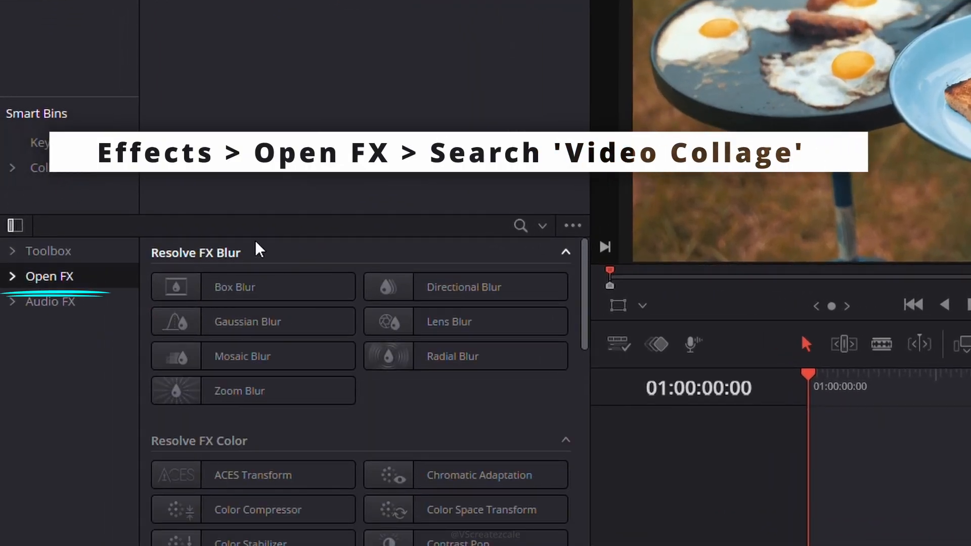
left_click(520, 226)
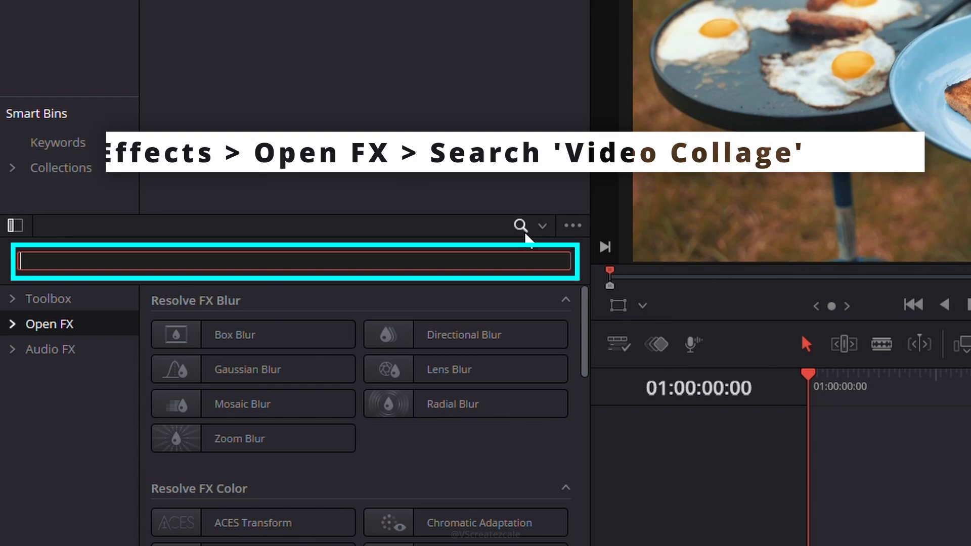
type("colla")
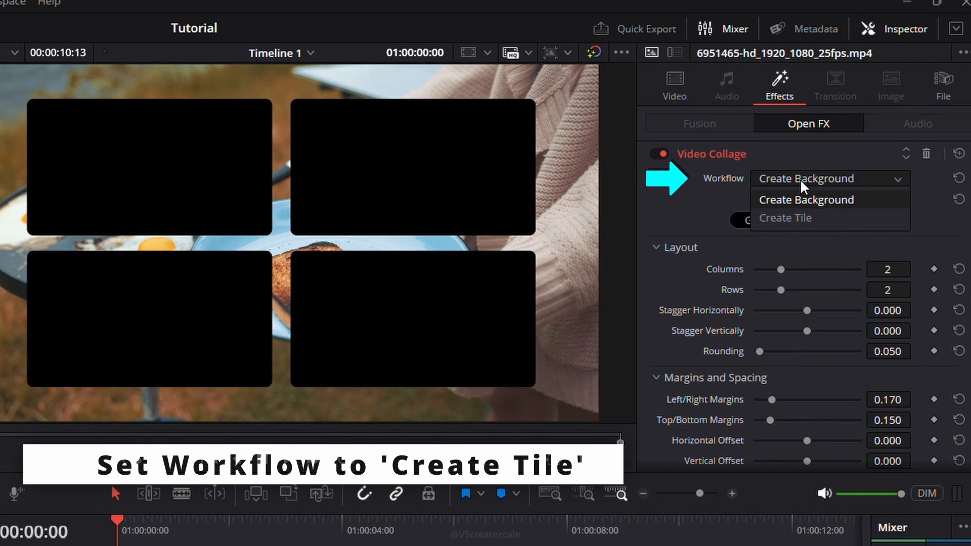
mouse_move(800, 218)
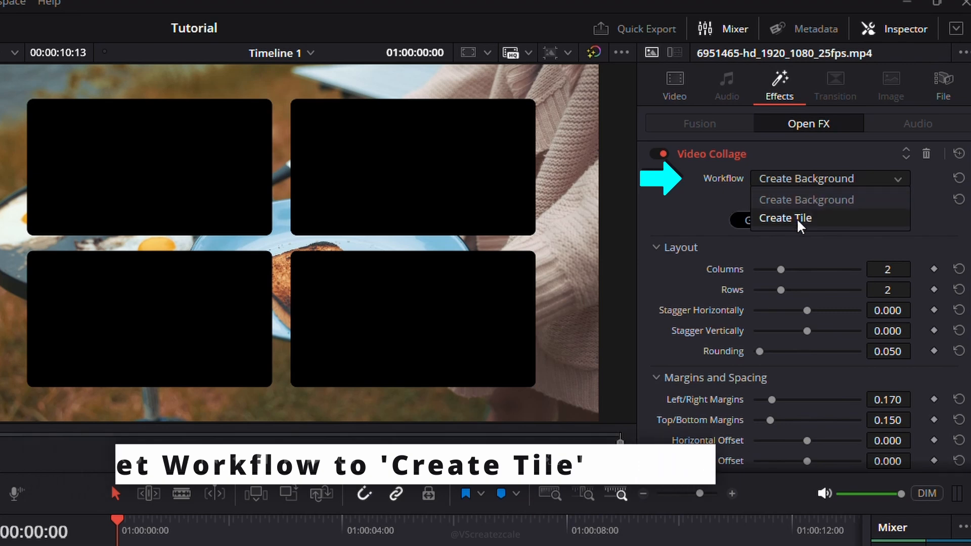
Set Workflow to Create Tile with 3 columns, 1 row and top/bottom margins of 0.016.
left_click(785, 217)
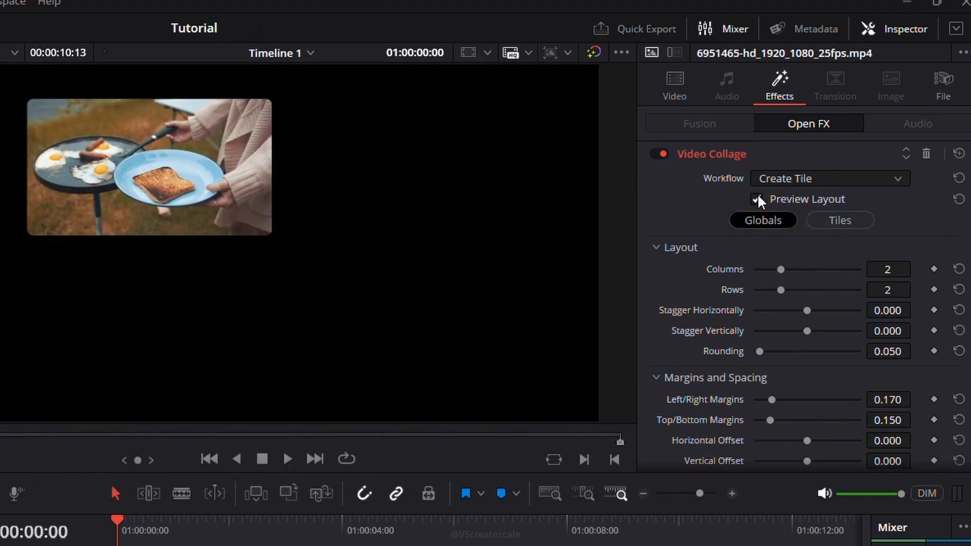
left_click(756, 199)
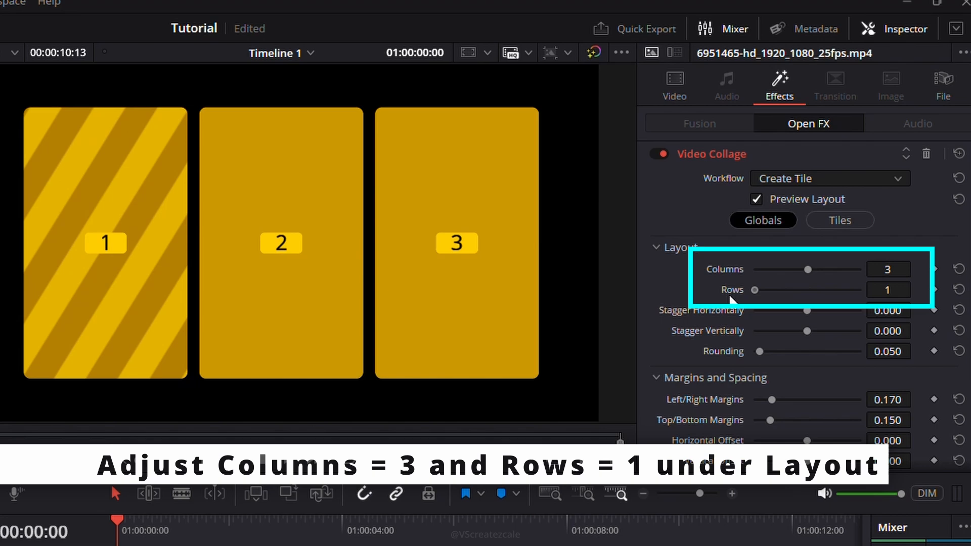
mouse_move(378, 272)
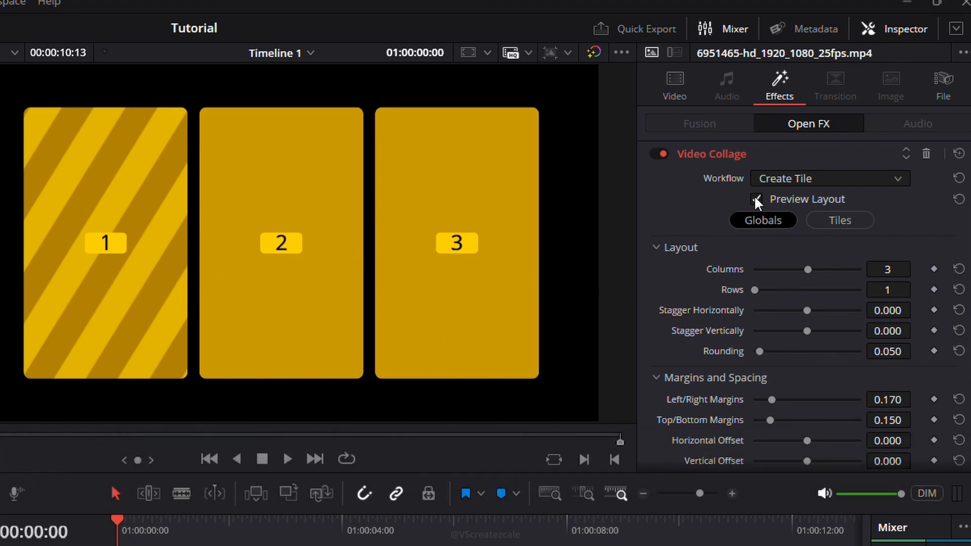
left_click(756, 199)
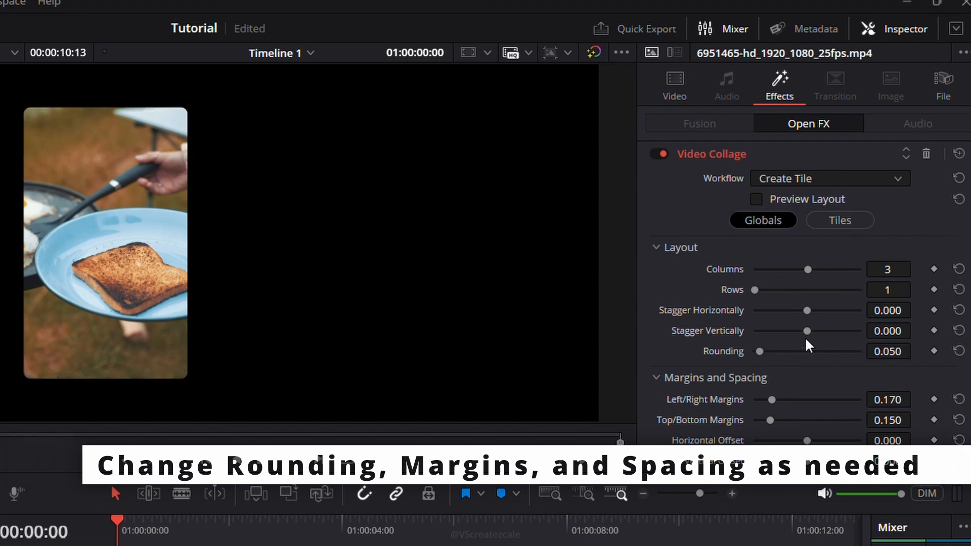
scroll("down", 3)
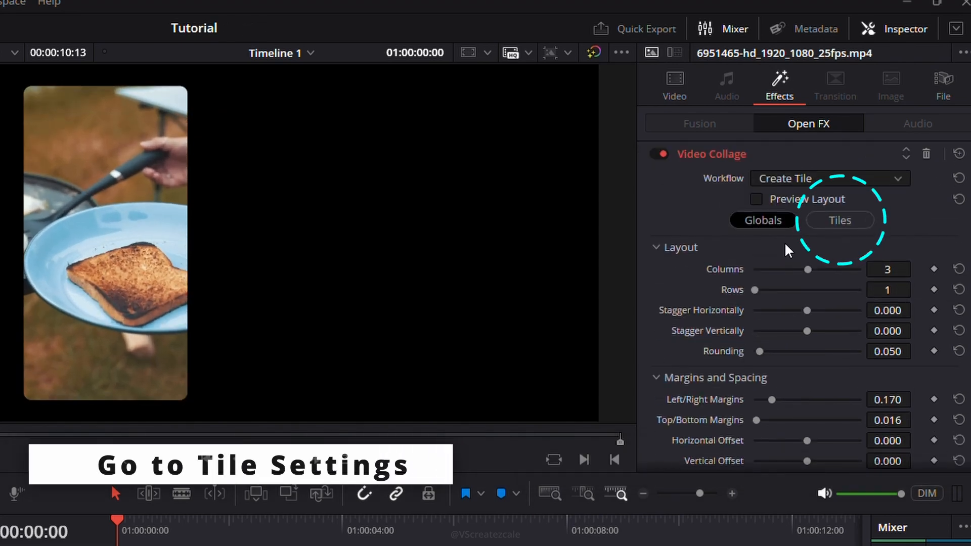
Under Tiles > Resize Content, set Pan to -0.017 with Apply to All Tiles enabled.
left_click(839, 220)
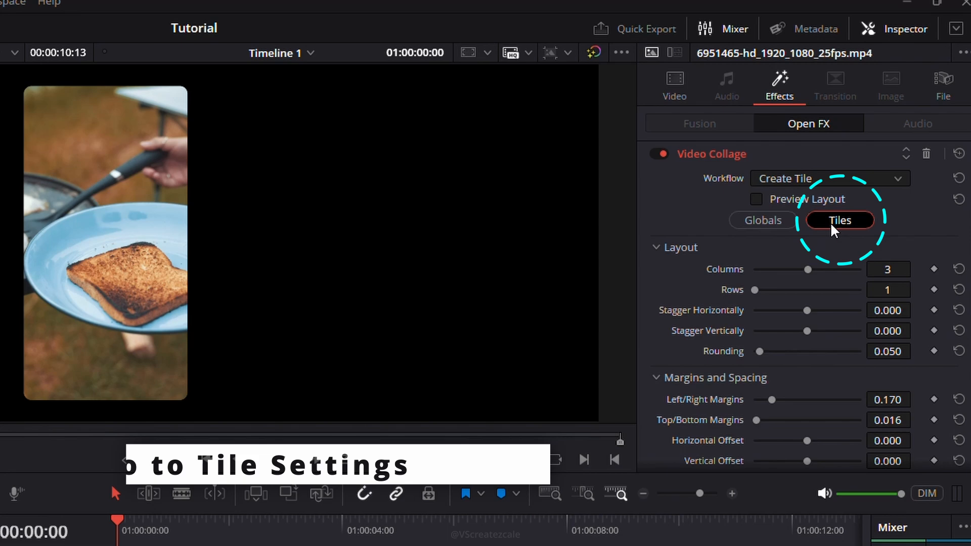
left_click(839, 220)
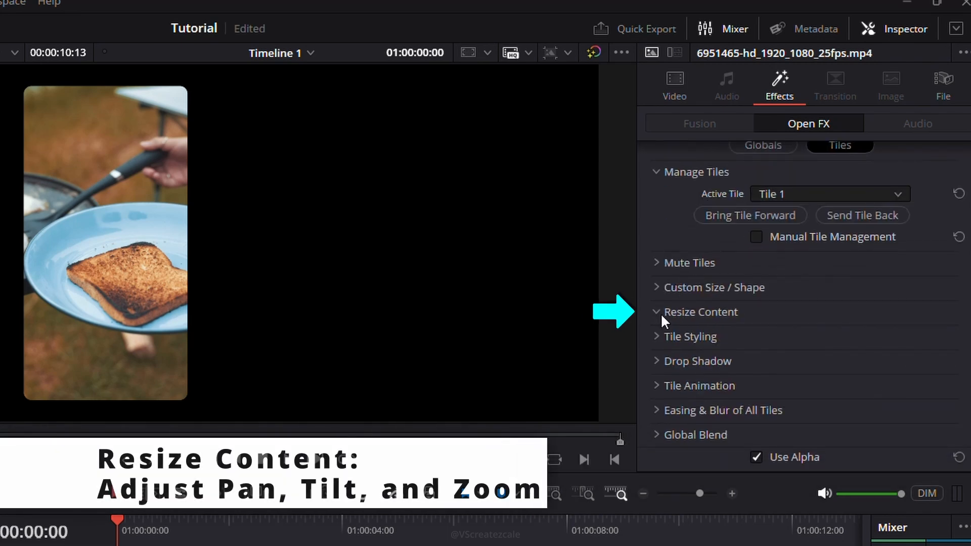
left_click(700, 312)
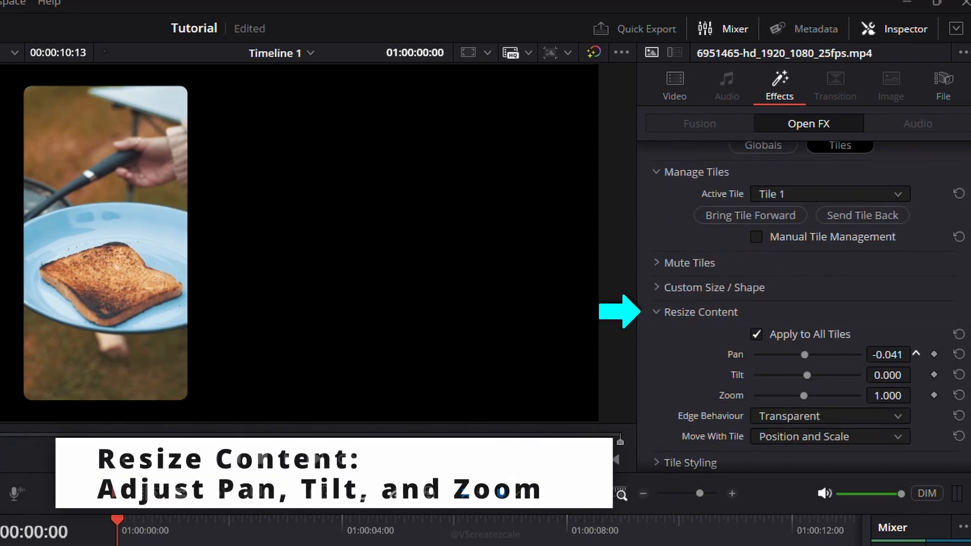
scroll("down", 3)
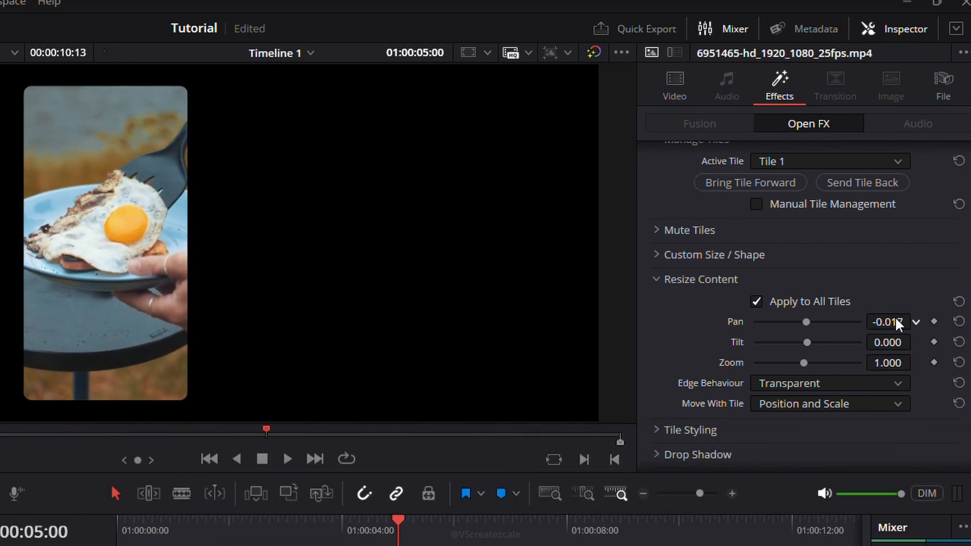
scroll("down", 3)
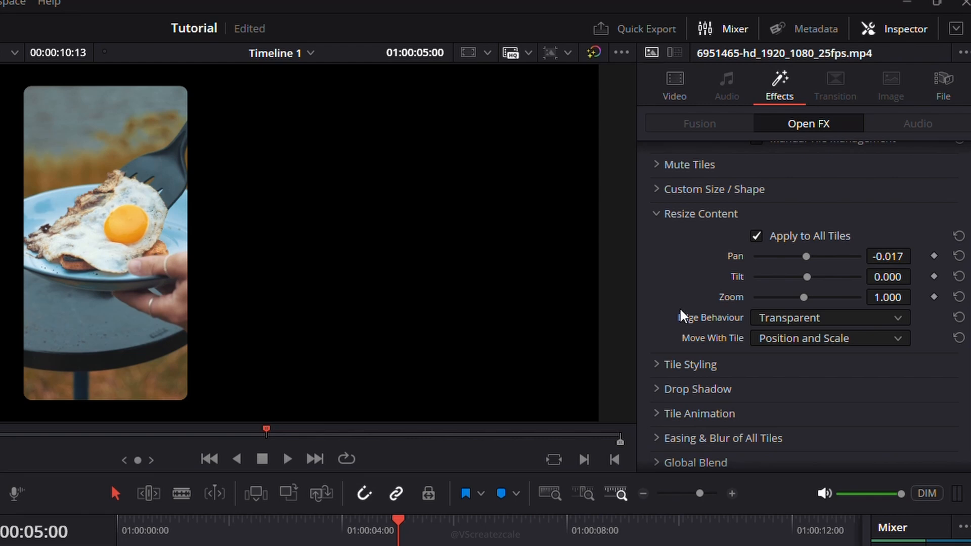
In Tile Styling, set Tile Border to about 0.010 and the tile colour to white.
left_click(689, 364)
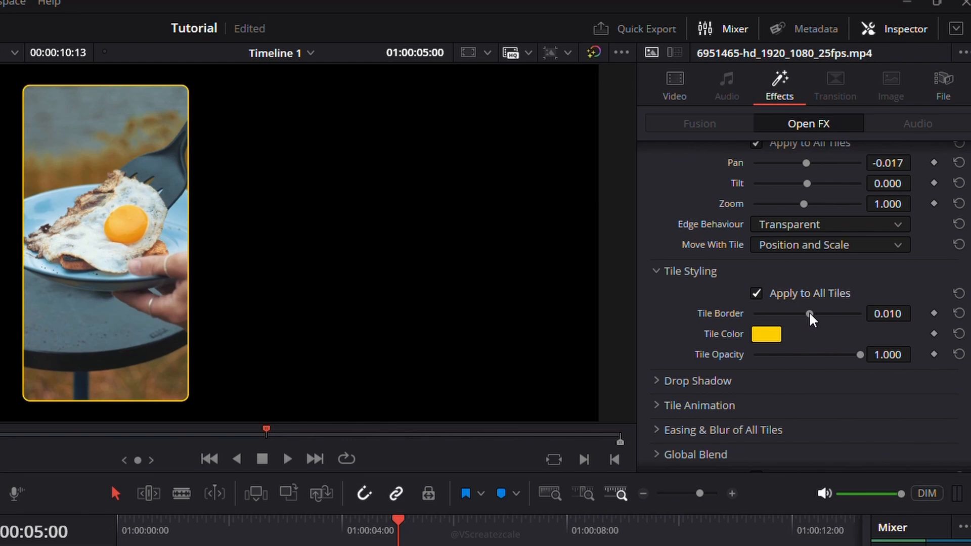
left_click(766, 334)
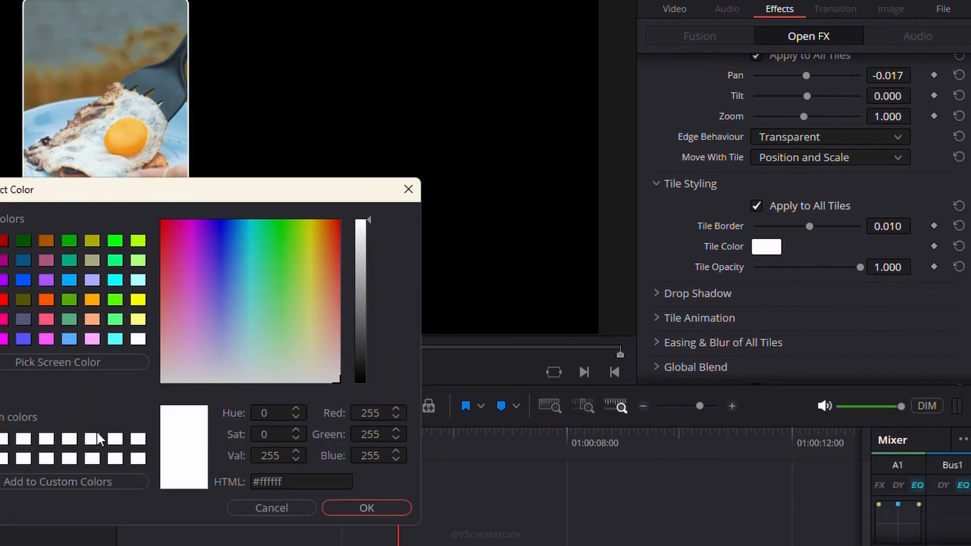
left_click(366, 507)
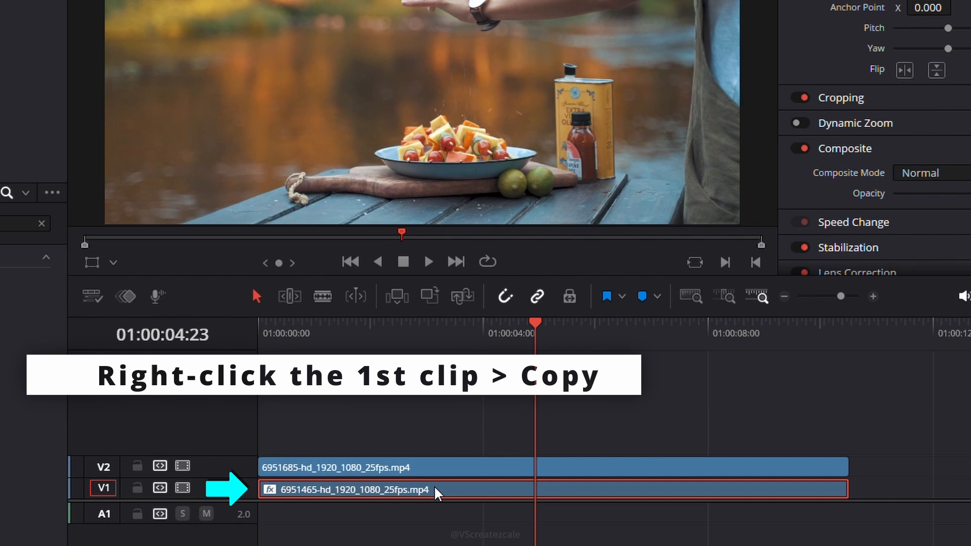
Copy the V1 clip and choose Paste Attributes on the V2 clip.
right_click(346, 489)
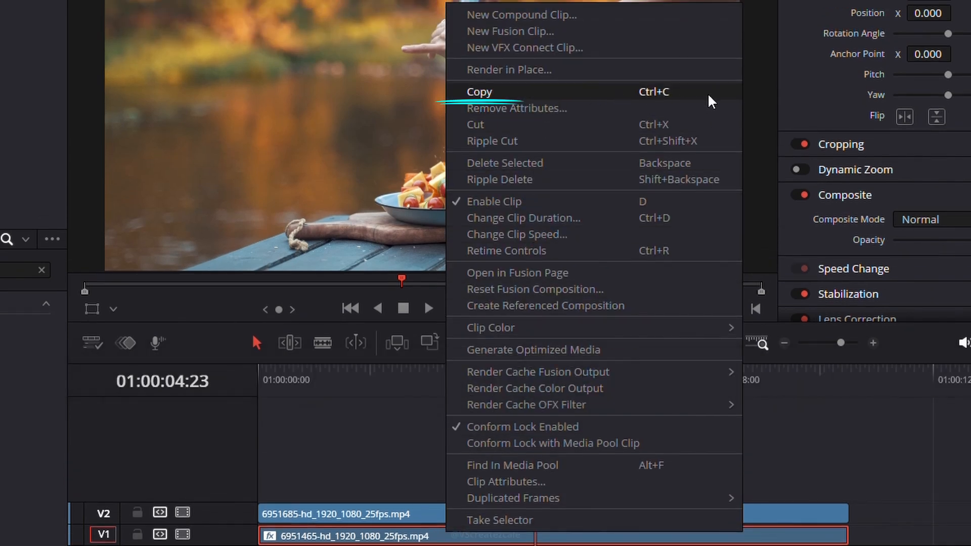
left_click(480, 92)
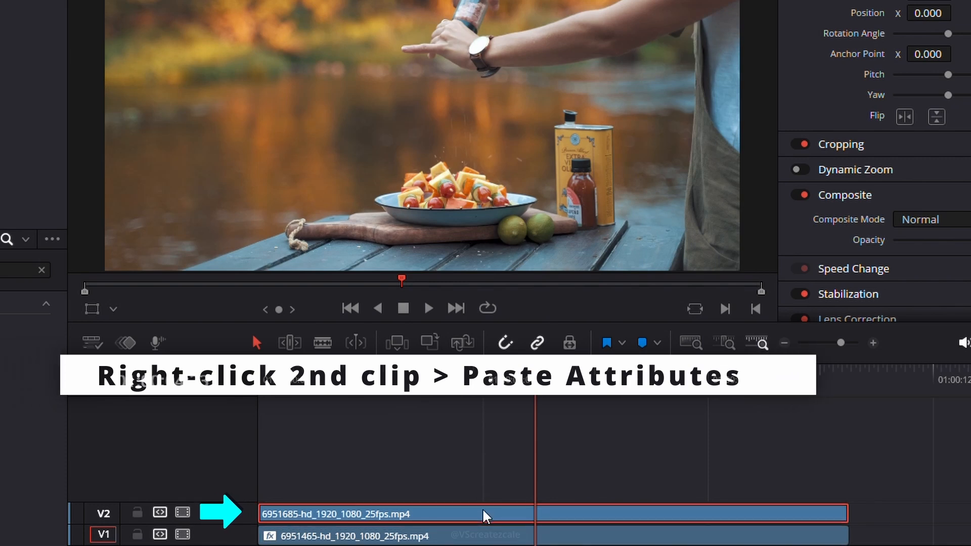
right_click(485, 512)
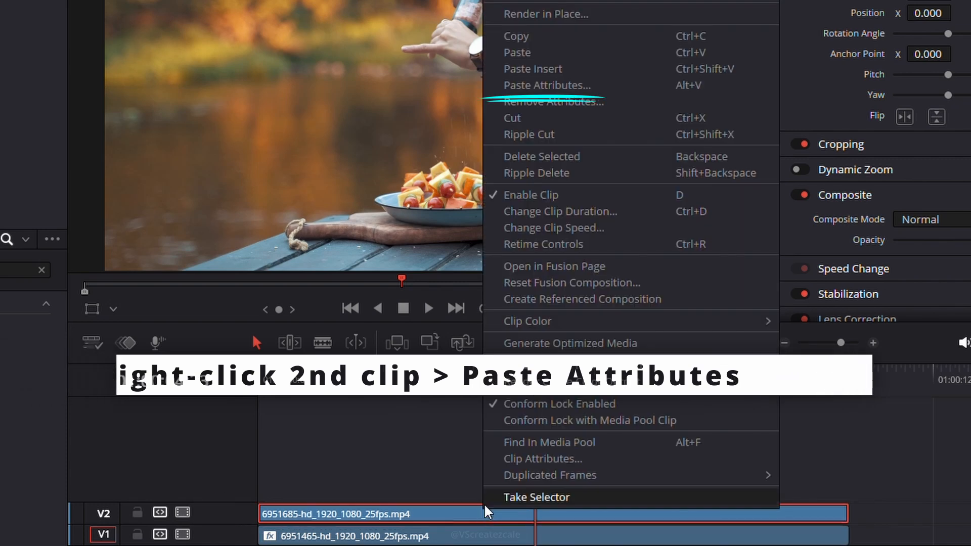
left_click(546, 85)
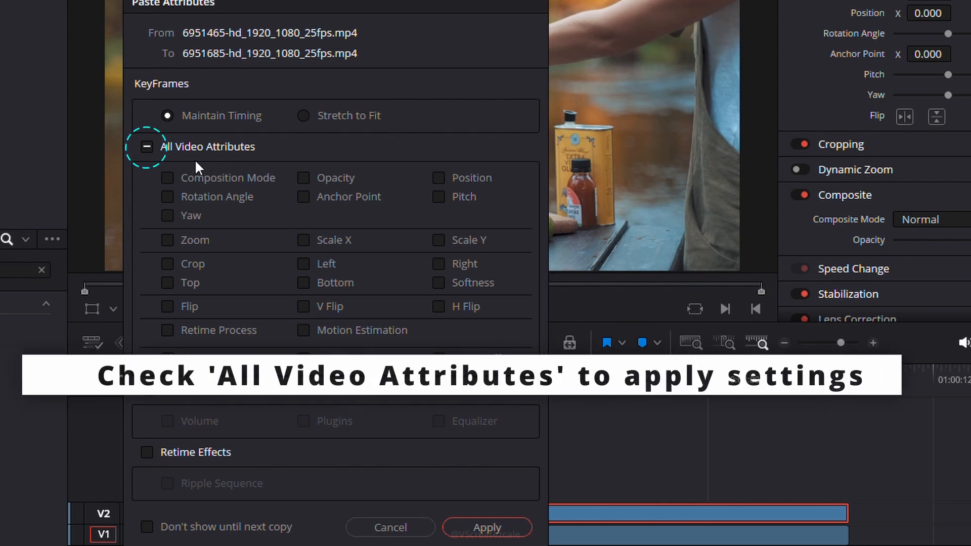
Paste with All Video Attributes checked so V2 gets the collage tile settings.
left_click(147, 147)
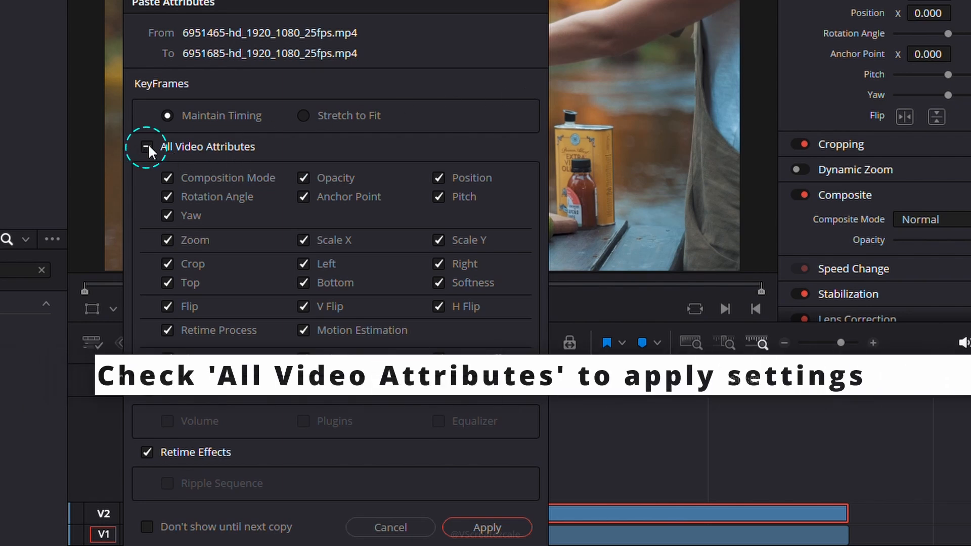
left_click(146, 146)
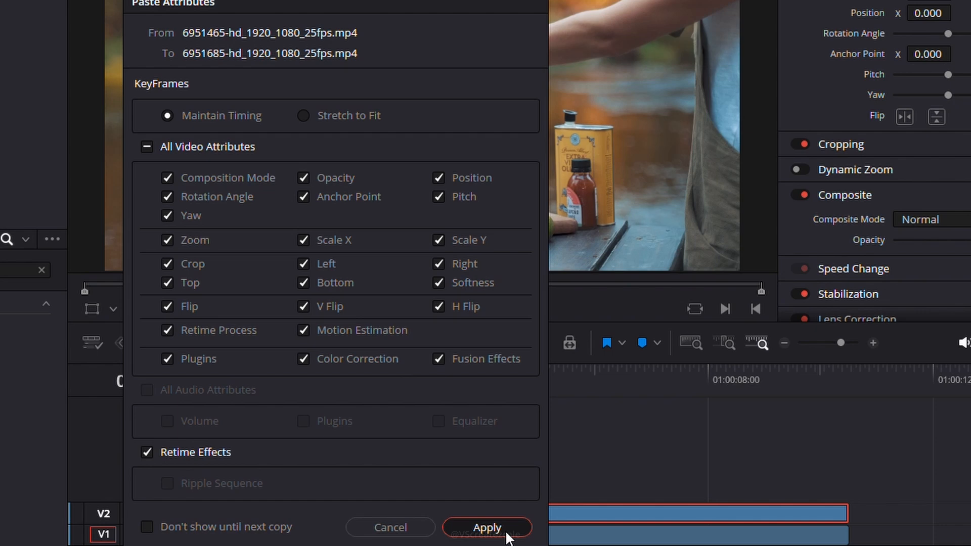
left_click(486, 526)
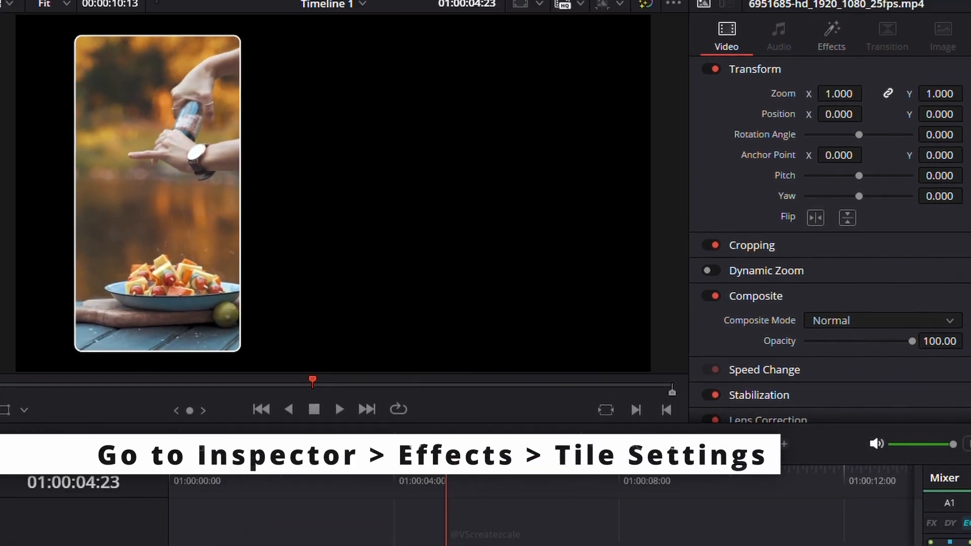
In the V2 clip's Video Collage tiles, set Active Tile to Tile 2 and check the layout preview.
left_click(779, 94)
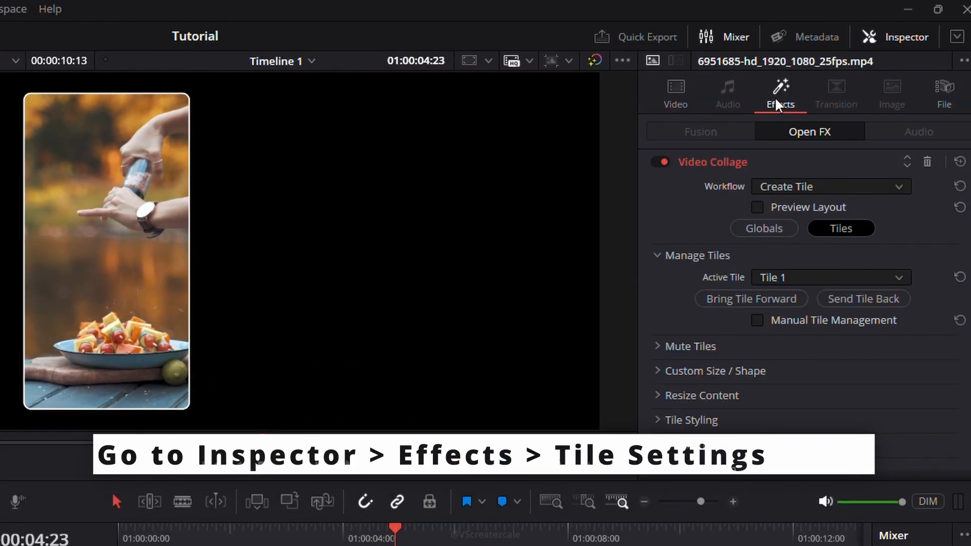
left_click(840, 228)
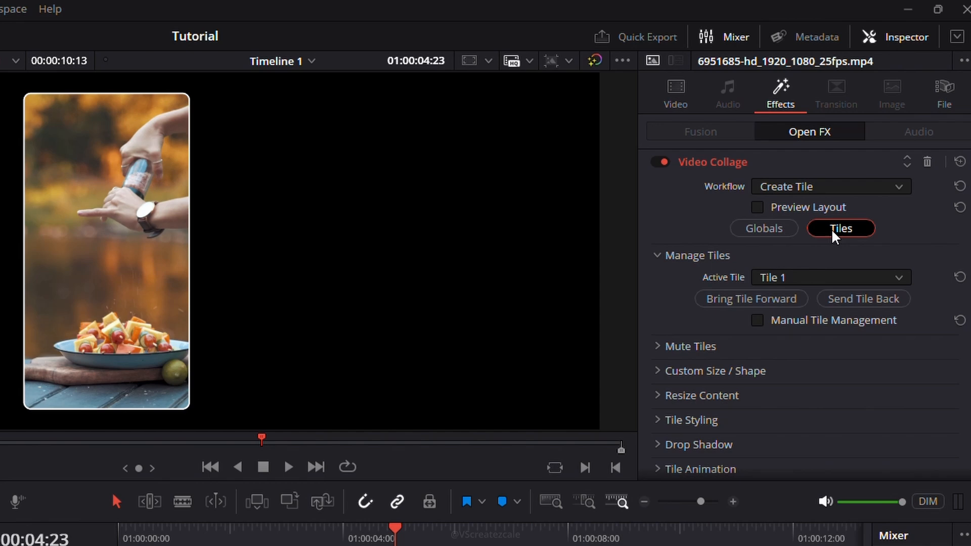
left_click(829, 278)
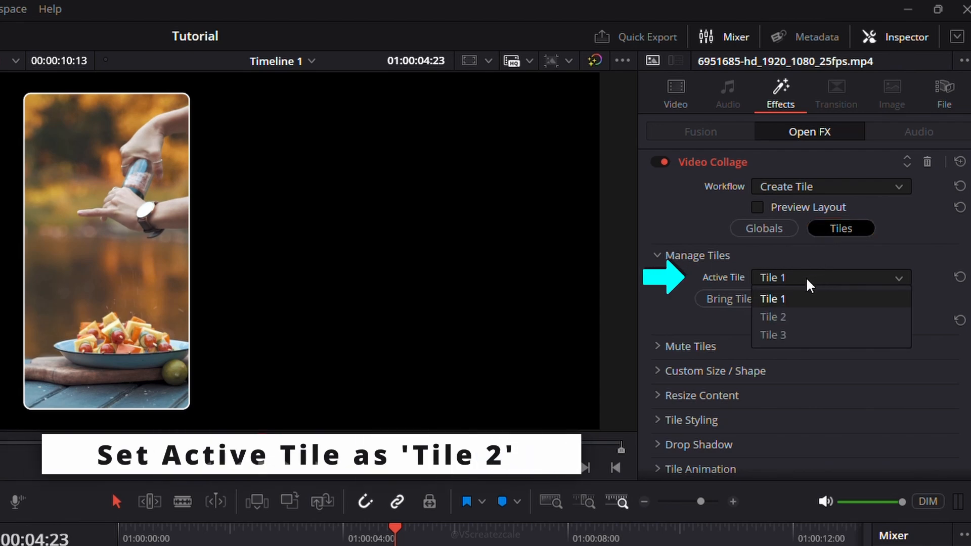
left_click(772, 316)
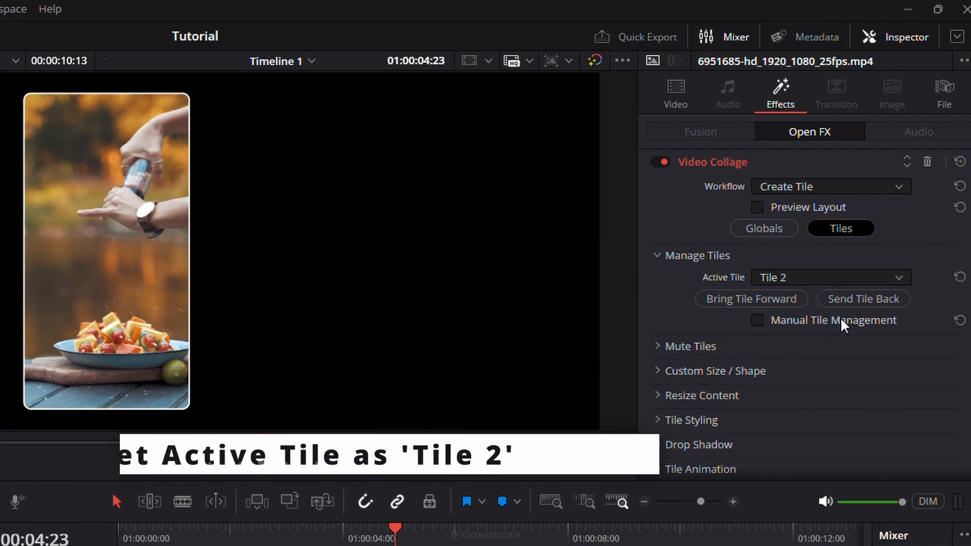
left_click(756, 207)
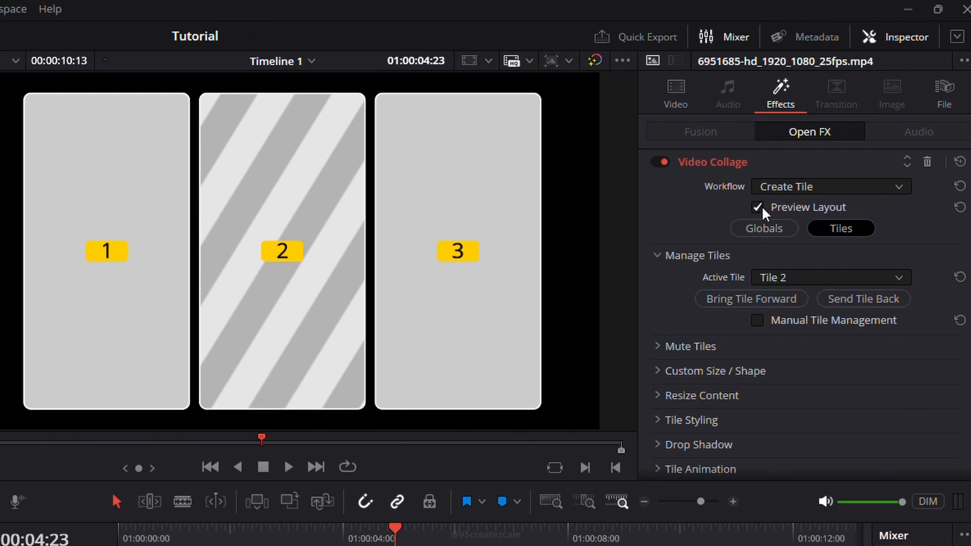
left_click(758, 207)
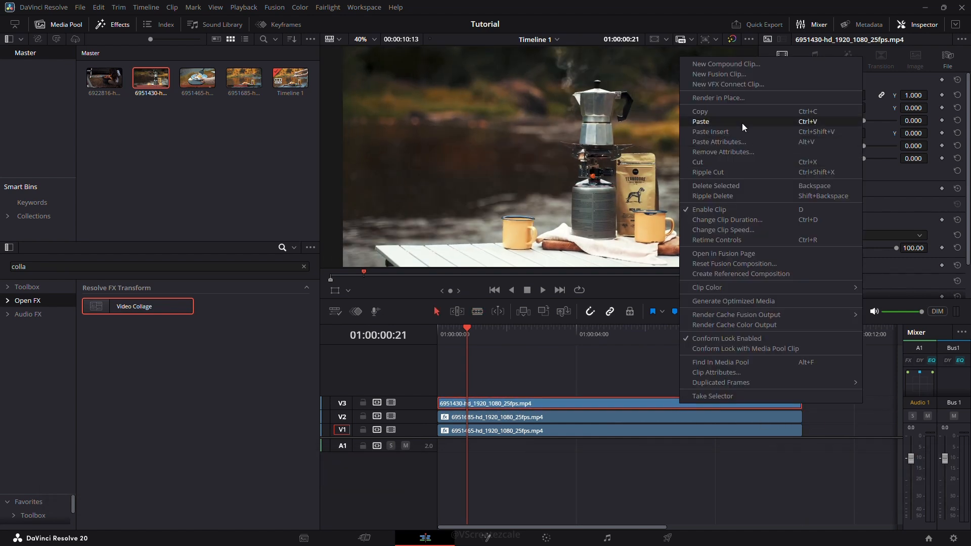
Paste the collage attributes onto the V3 clip, set Active Tile to Tile 3 and play the timeline.
left_click(718, 141)
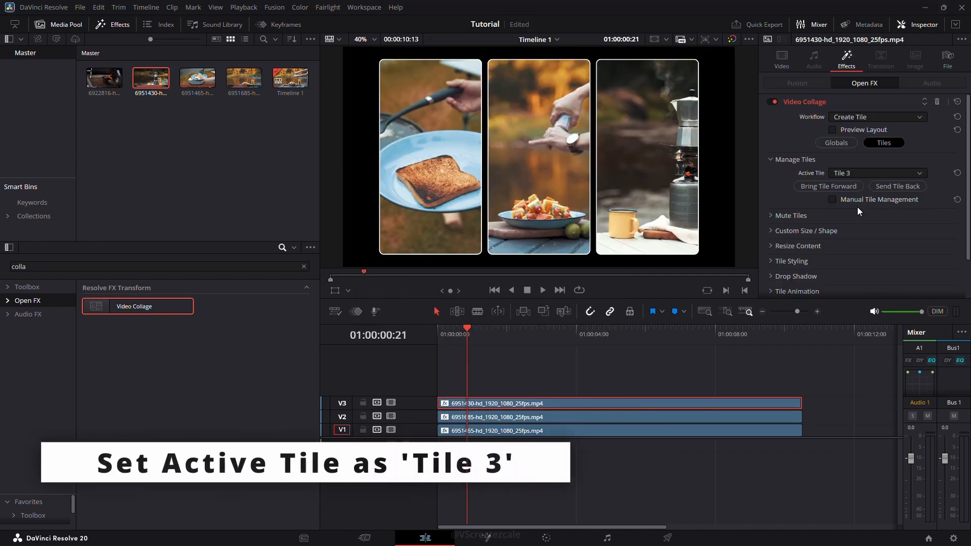
left_click(798, 246)
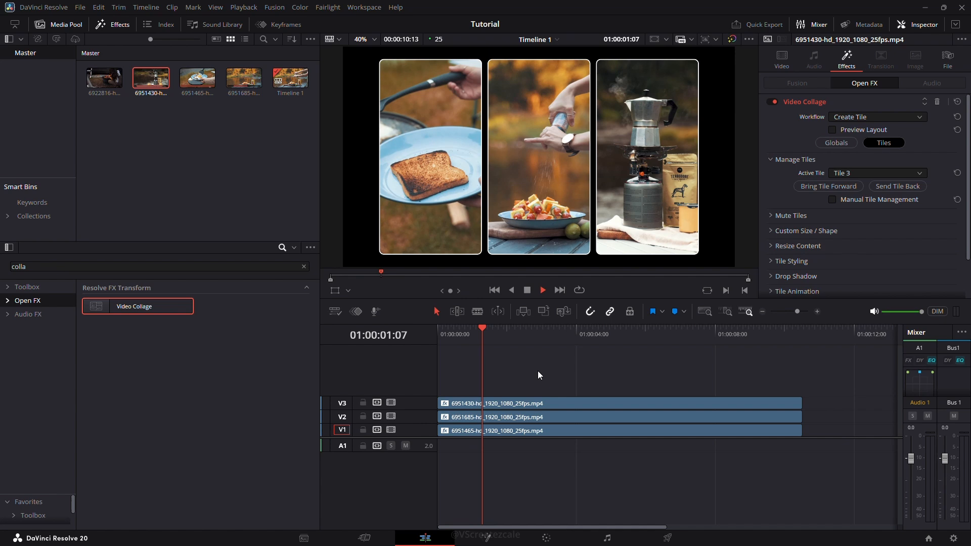
left_click(551, 327)
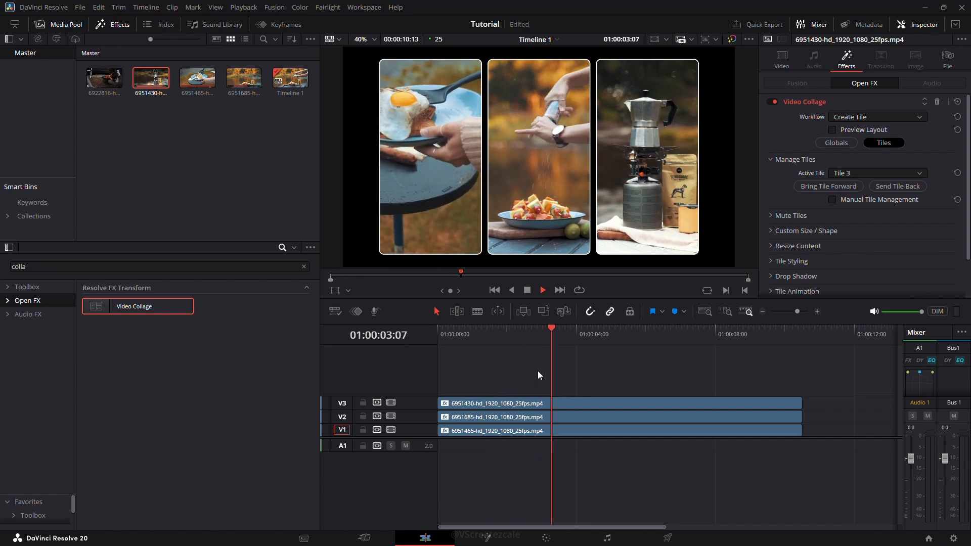
left_click(621, 327)
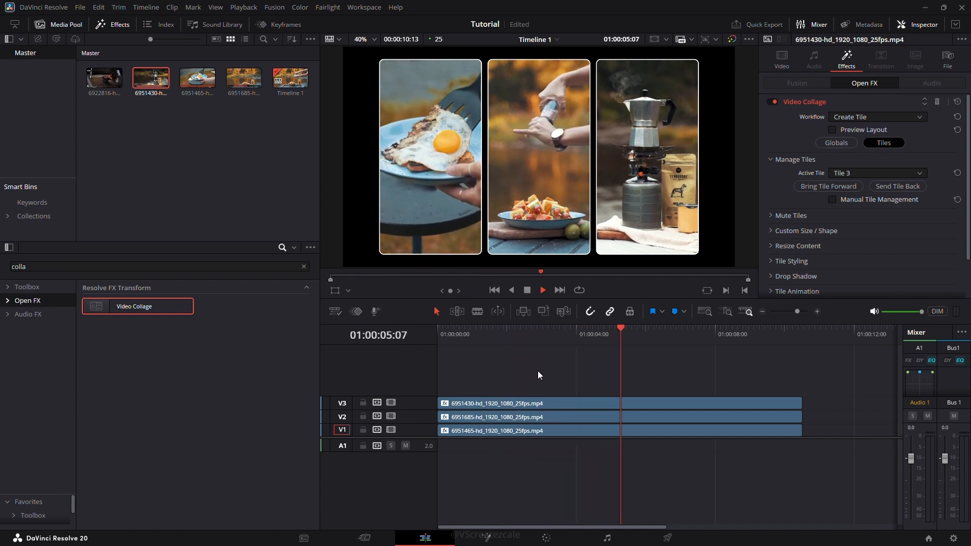
Place the background clip beneath the tiled clips and search the Open FX effects for 'blur'.
left_click(494, 290)
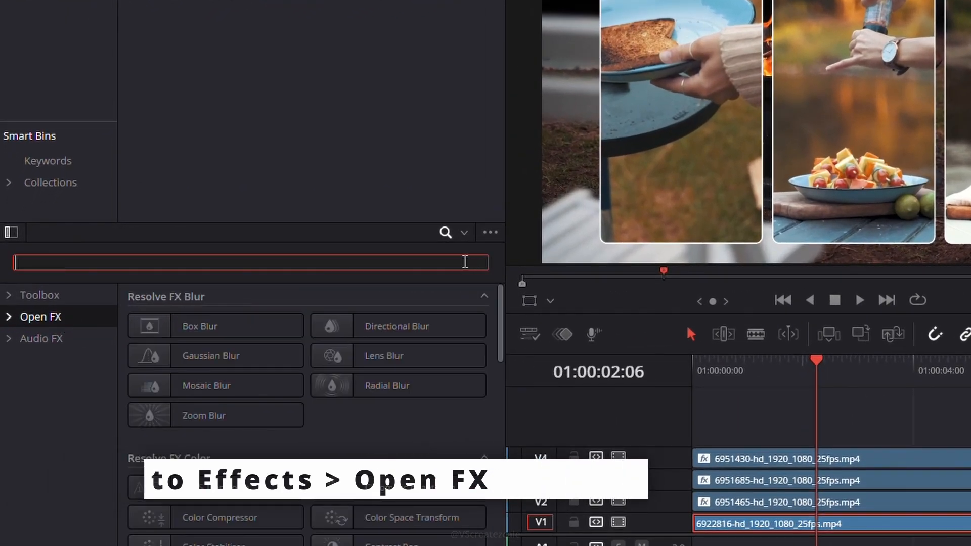
type("blur")
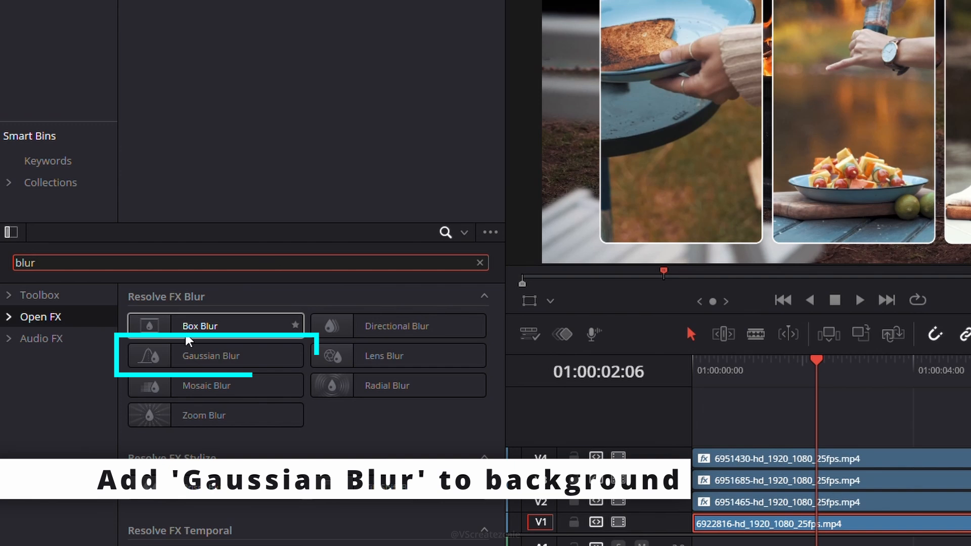